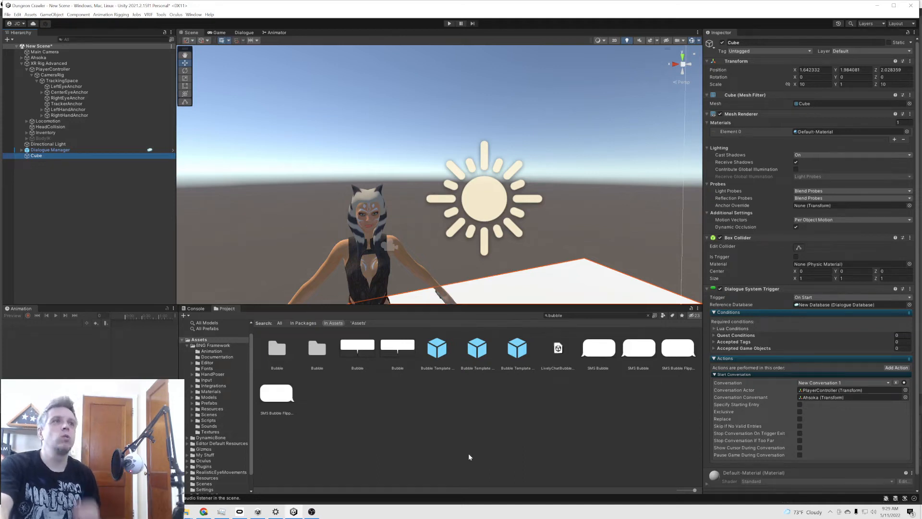
mouse_move(378, 215)
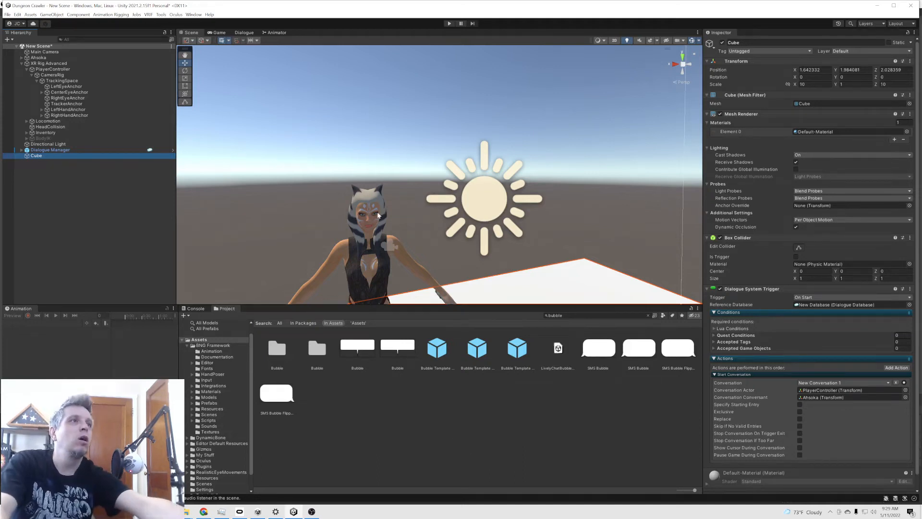
mouse_move(390, 409)
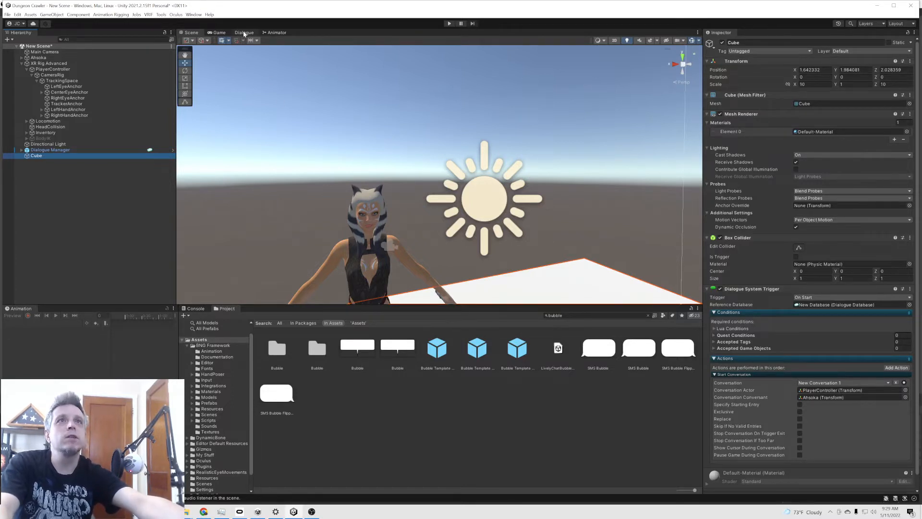
- Select Ahsoka in the Hierarchy and bring up her context menu
left_click(37, 57)
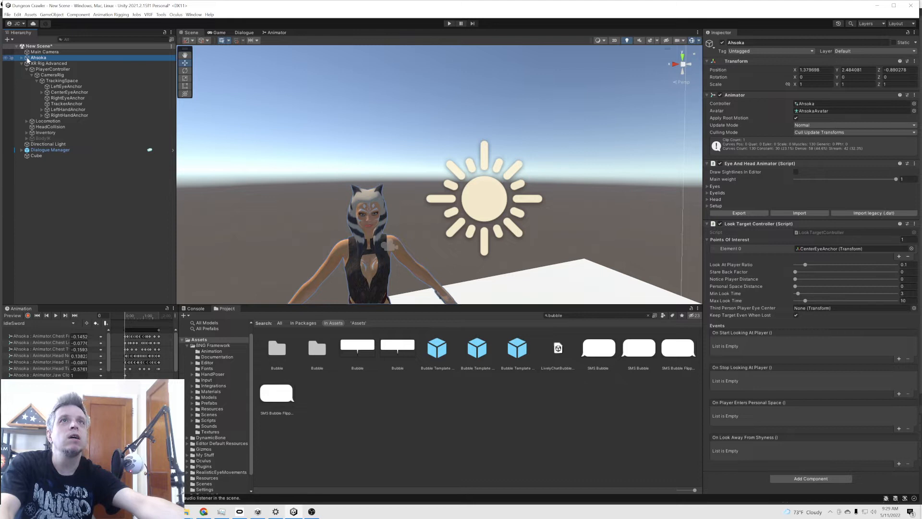
right_click(39, 58)
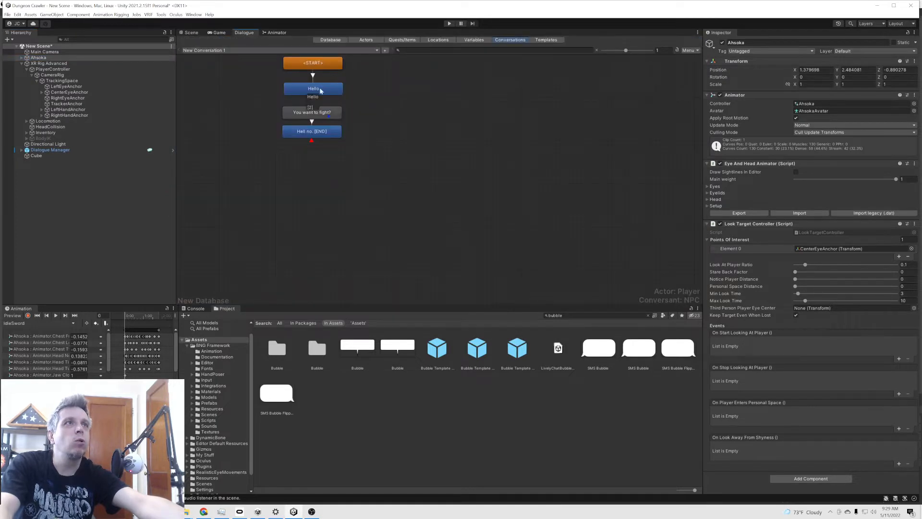
left_click(312, 131)
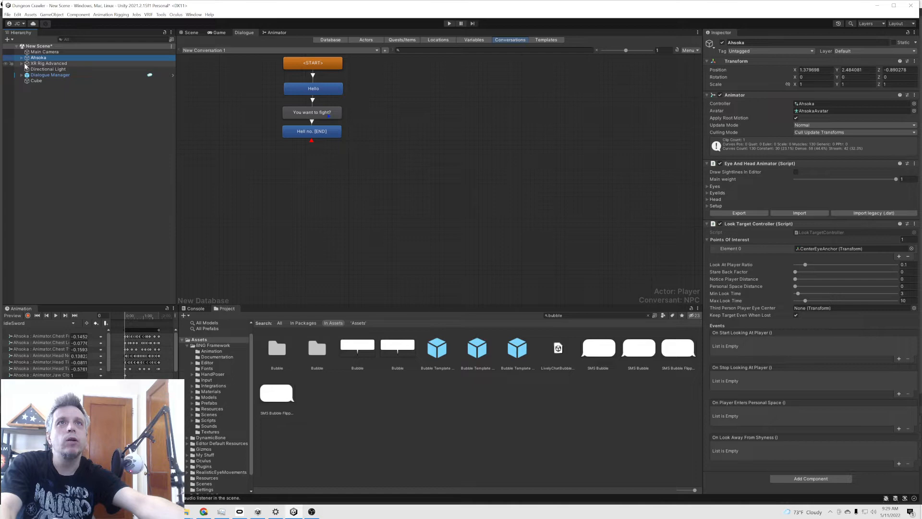
left_click(49, 64)
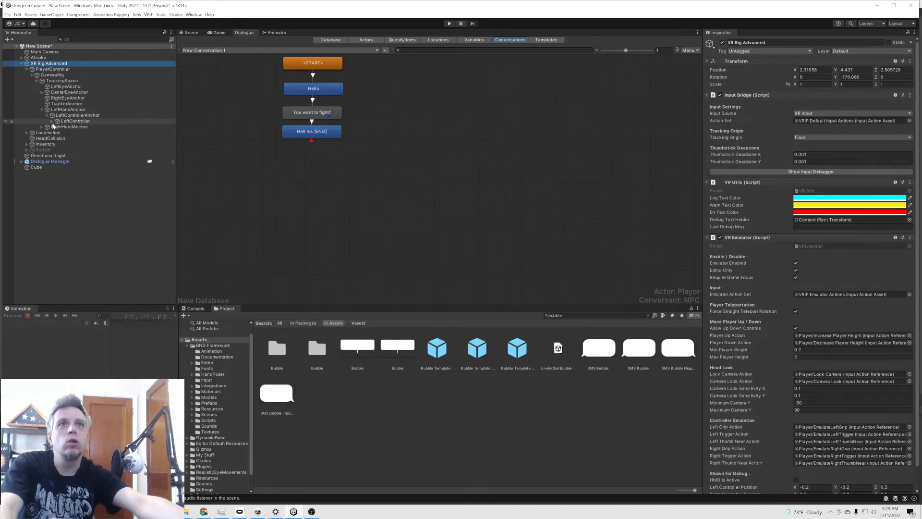
left_click(57, 121)
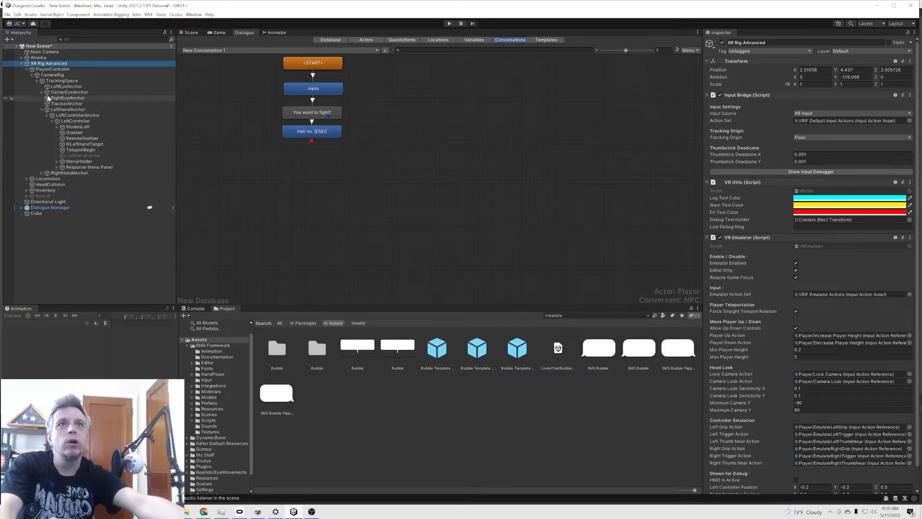
left_click(47, 109)
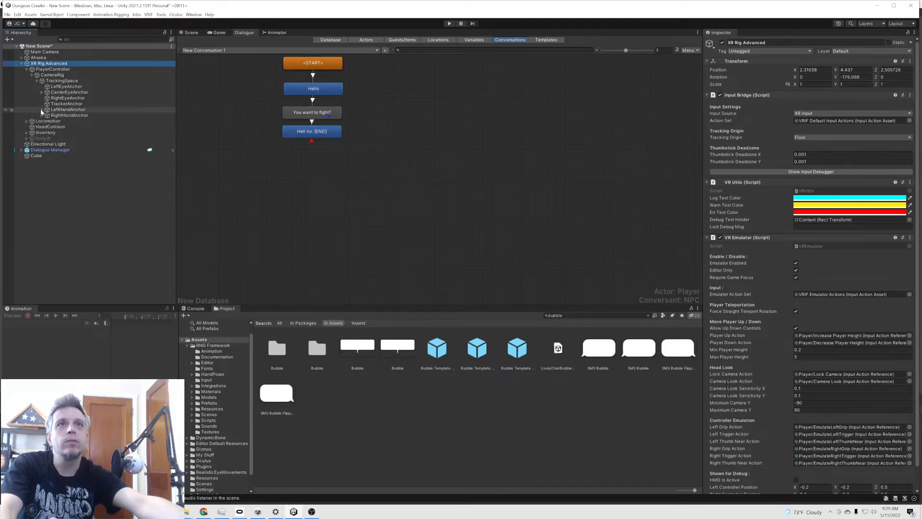
left_click(38, 57)
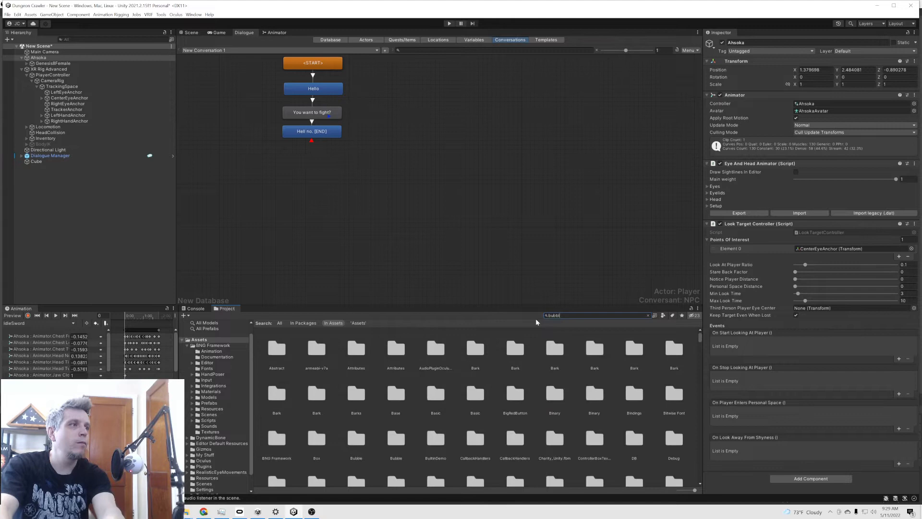
- Place the Bubble Template Standard UI Subtitle Panel under Ahsoka and view its speech bubble in the Scene
left_click(515, 348)
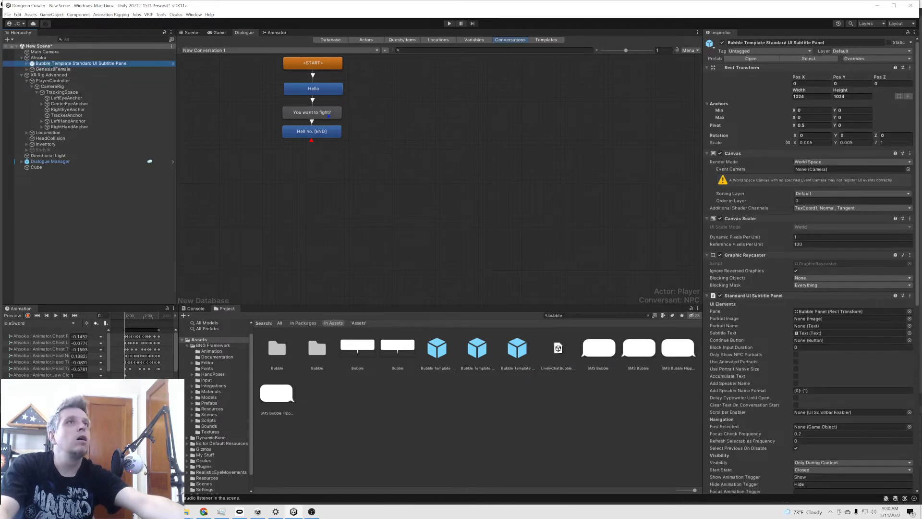
left_click(191, 32)
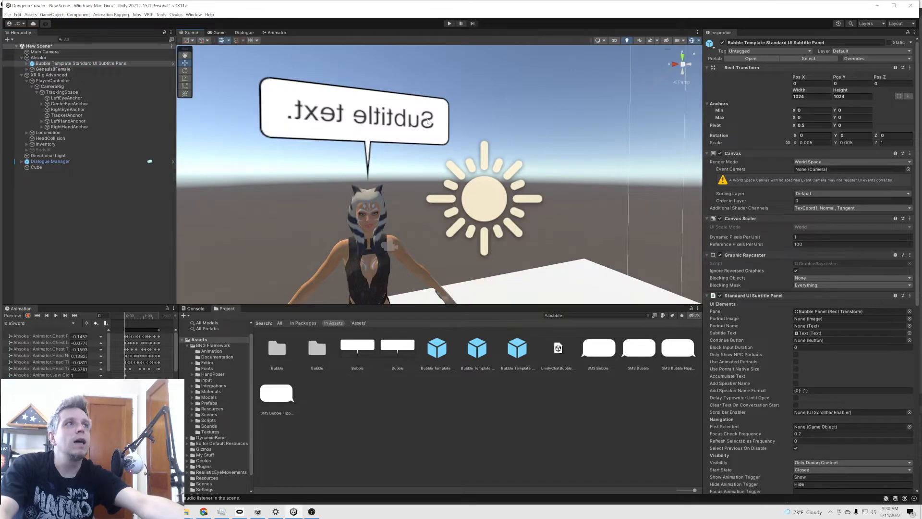
scroll("down", 3)
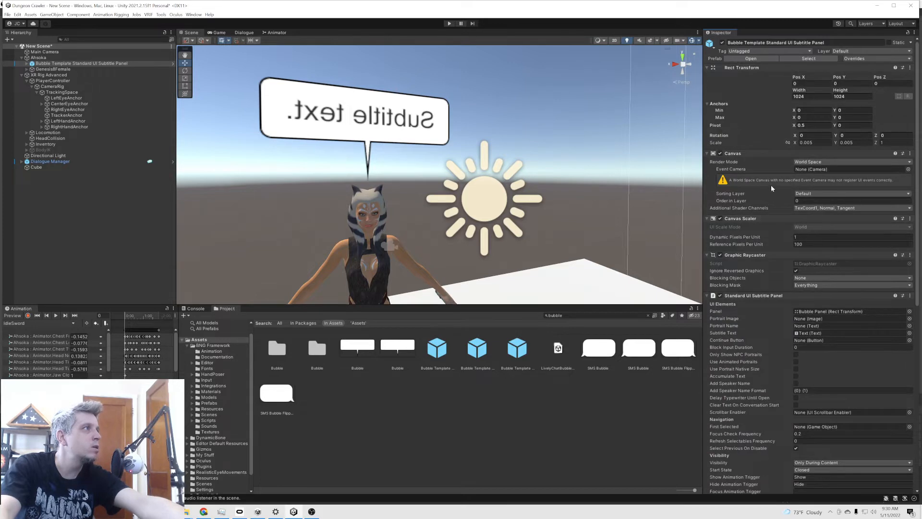
mouse_move(781, 141)
type("actor")
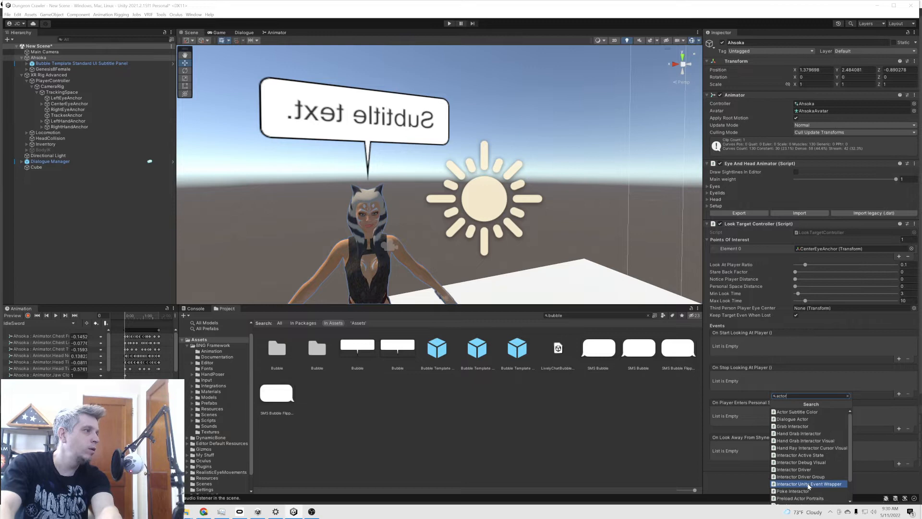
- Add a Dialogue Actor to Ahsoka set to NPC with the bubble template as her Custom subtitle panel
left_click(792, 419)
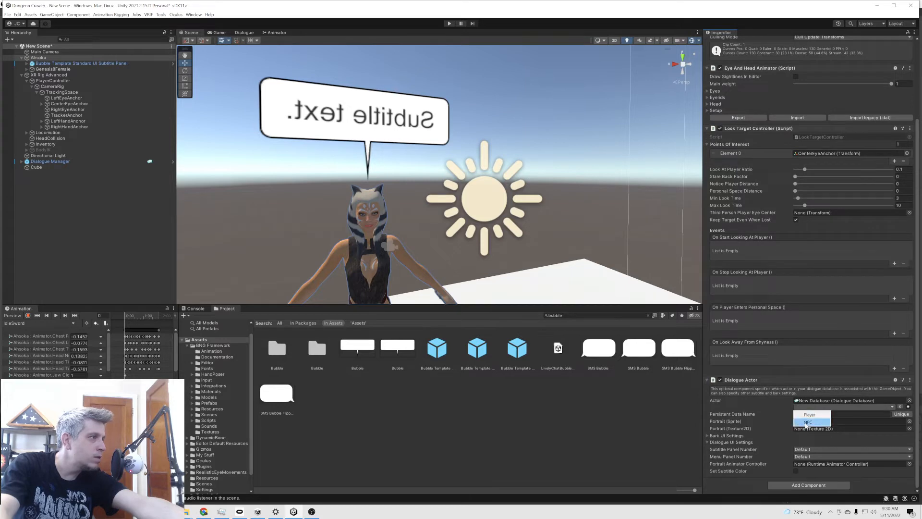
left_click(808, 422)
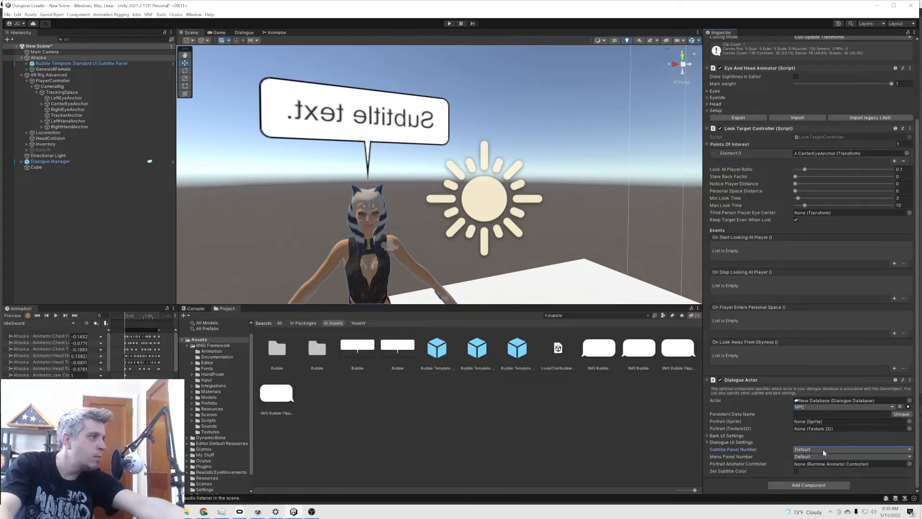
left_click(850, 448)
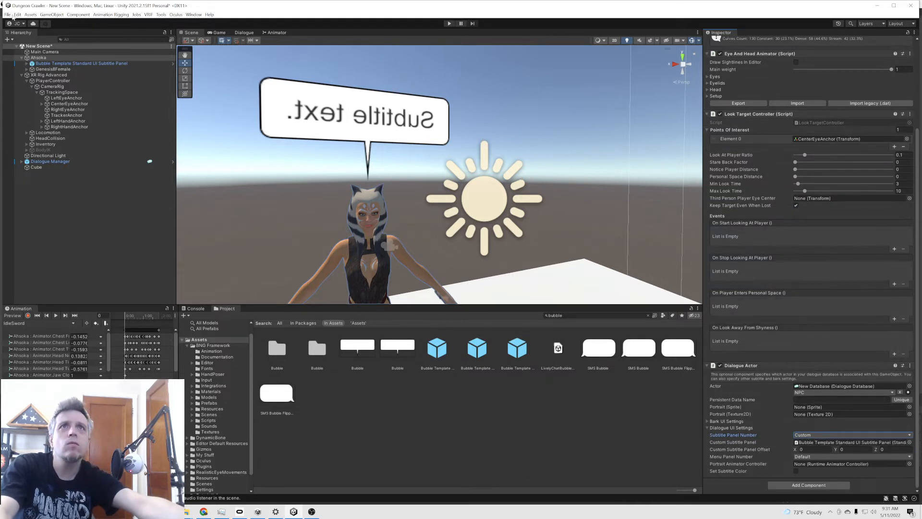
left_click(7, 15)
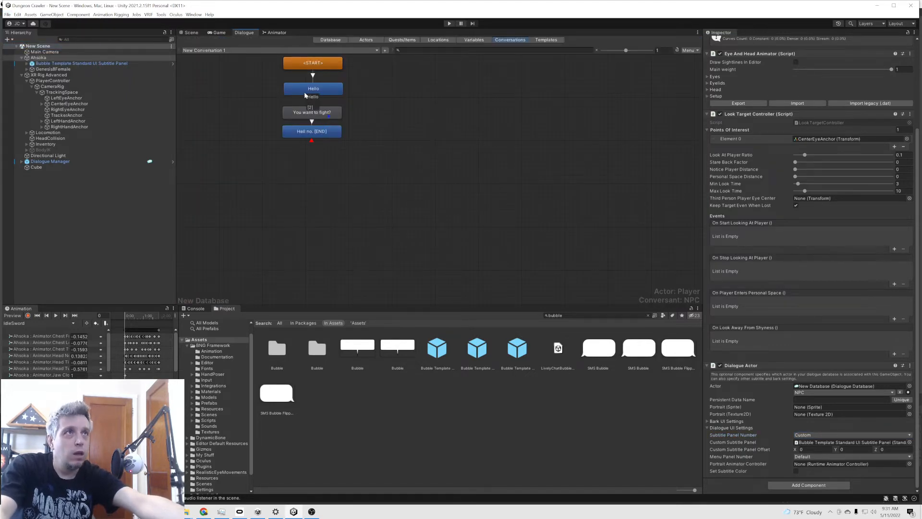
- Check the Actor and Conversant on the 'You want to fight?' and 'Hello' conversation nodes
left_click(311, 112)
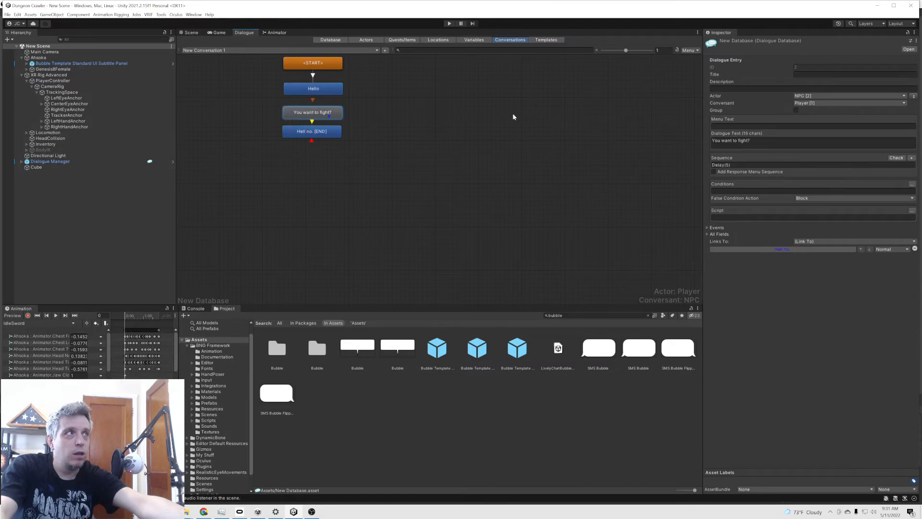
mouse_move(371, 95)
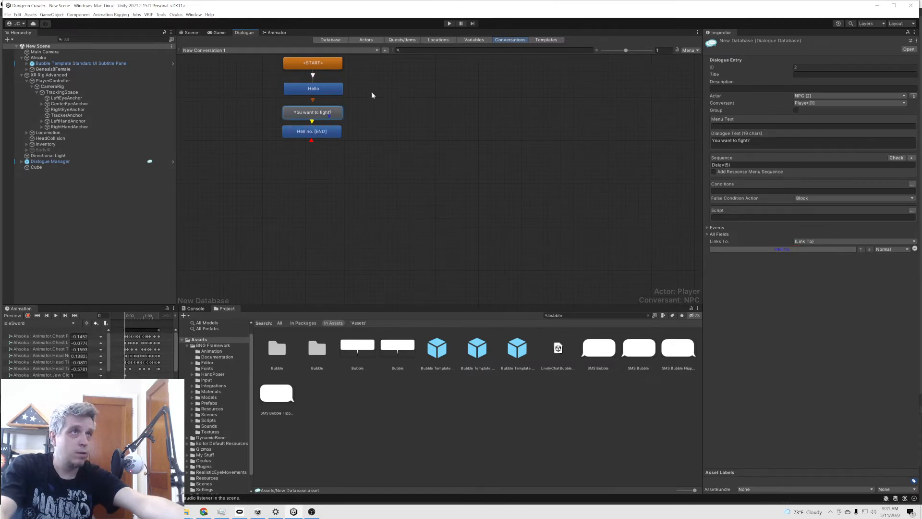
left_click(313, 88)
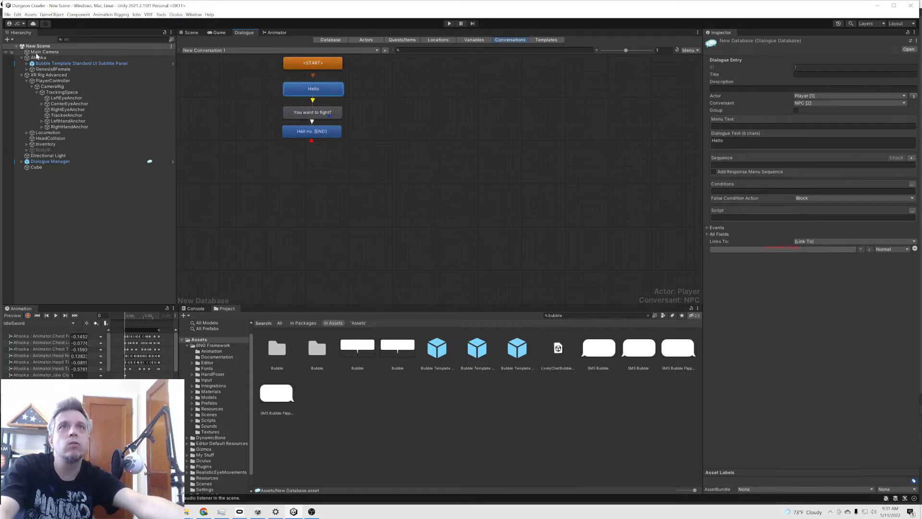
- Review the bubble panel under Ahsoka and the Cube's Dialogue System Trigger, then reselect Ahsoka
left_click(80, 63)
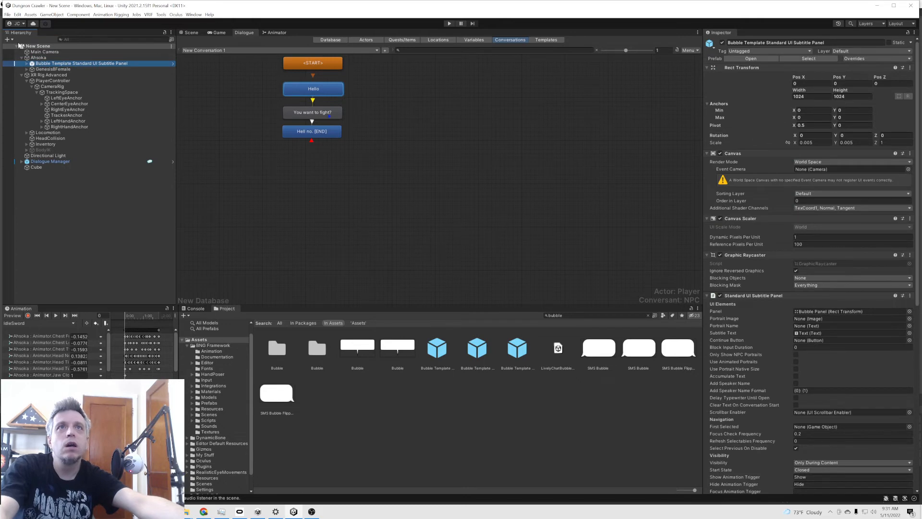
left_click(35, 167)
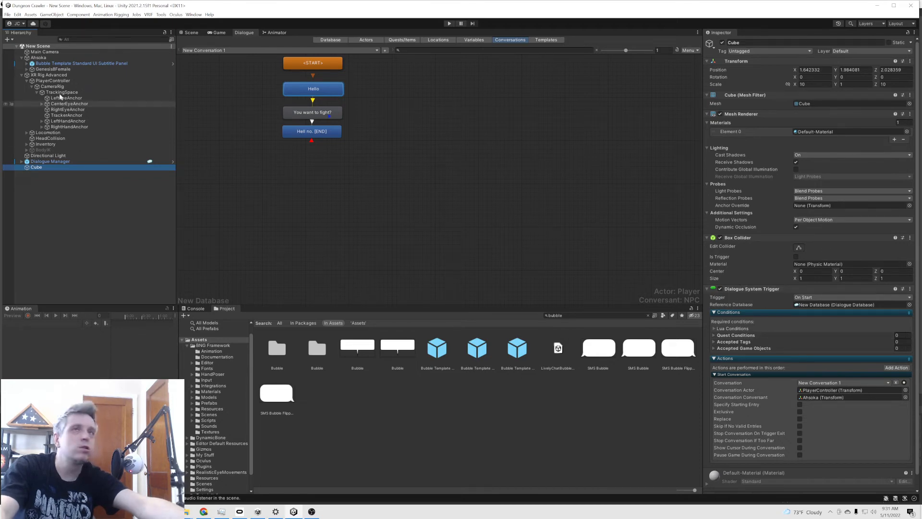
left_click(38, 58)
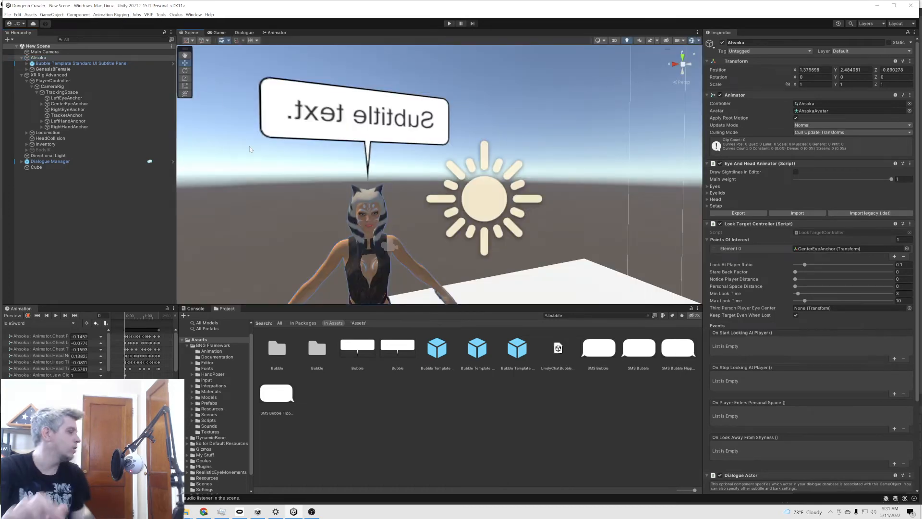
left_click(448, 23)
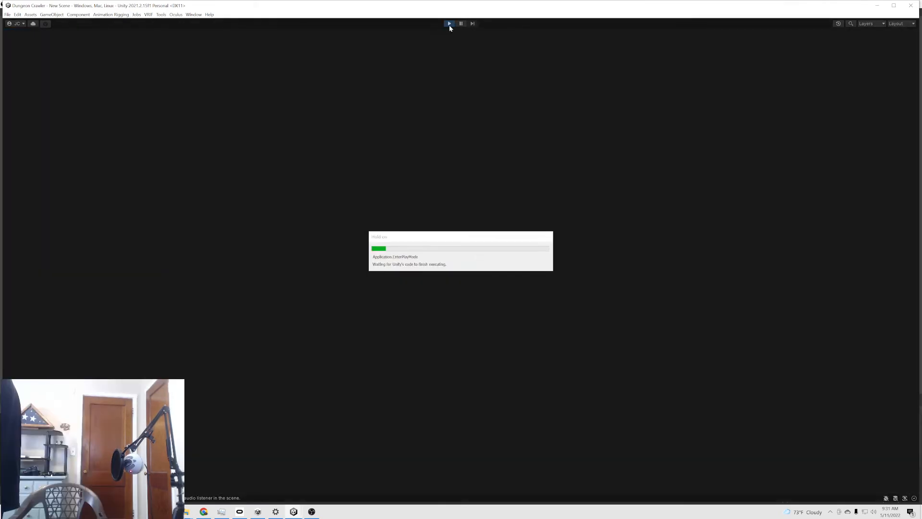
left_click(449, 23)
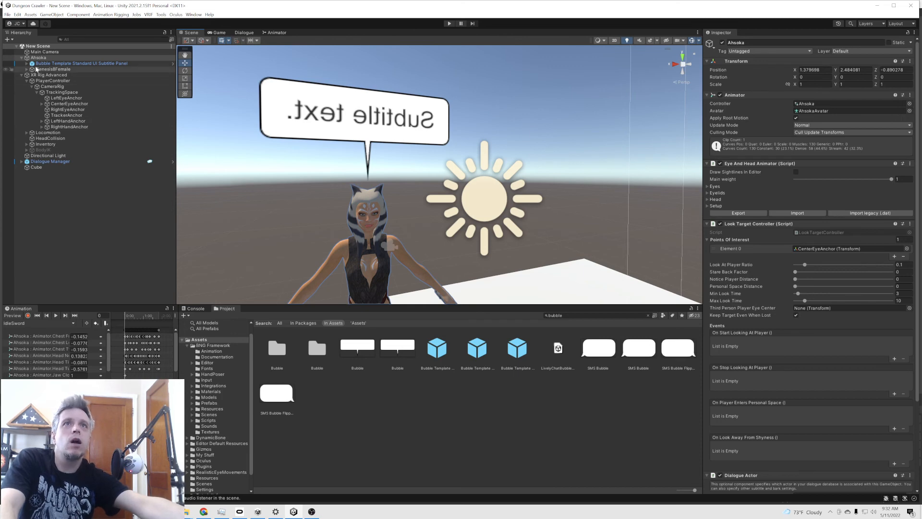
left_click(21, 58)
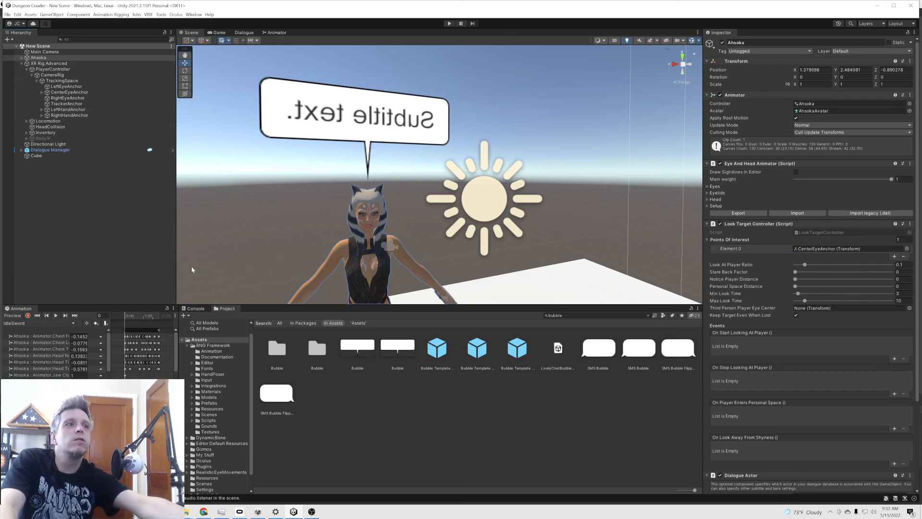